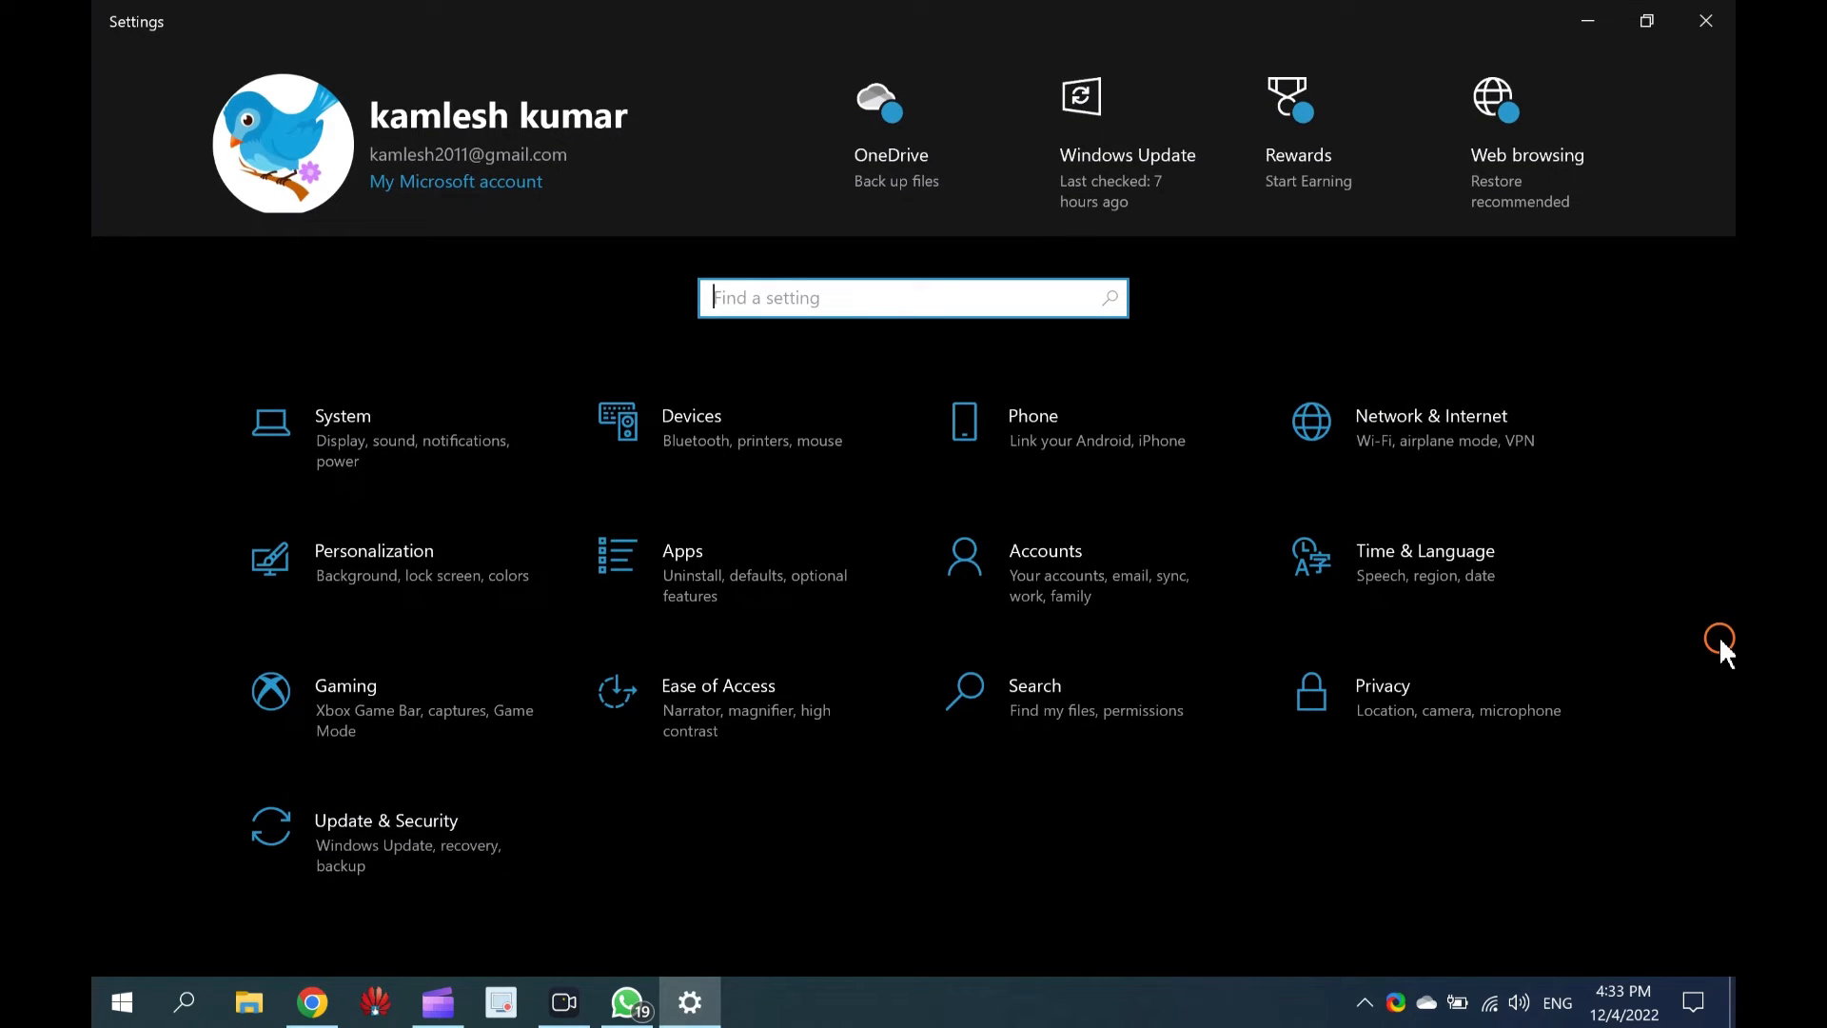
pyautogui.moveTo(140, 135)
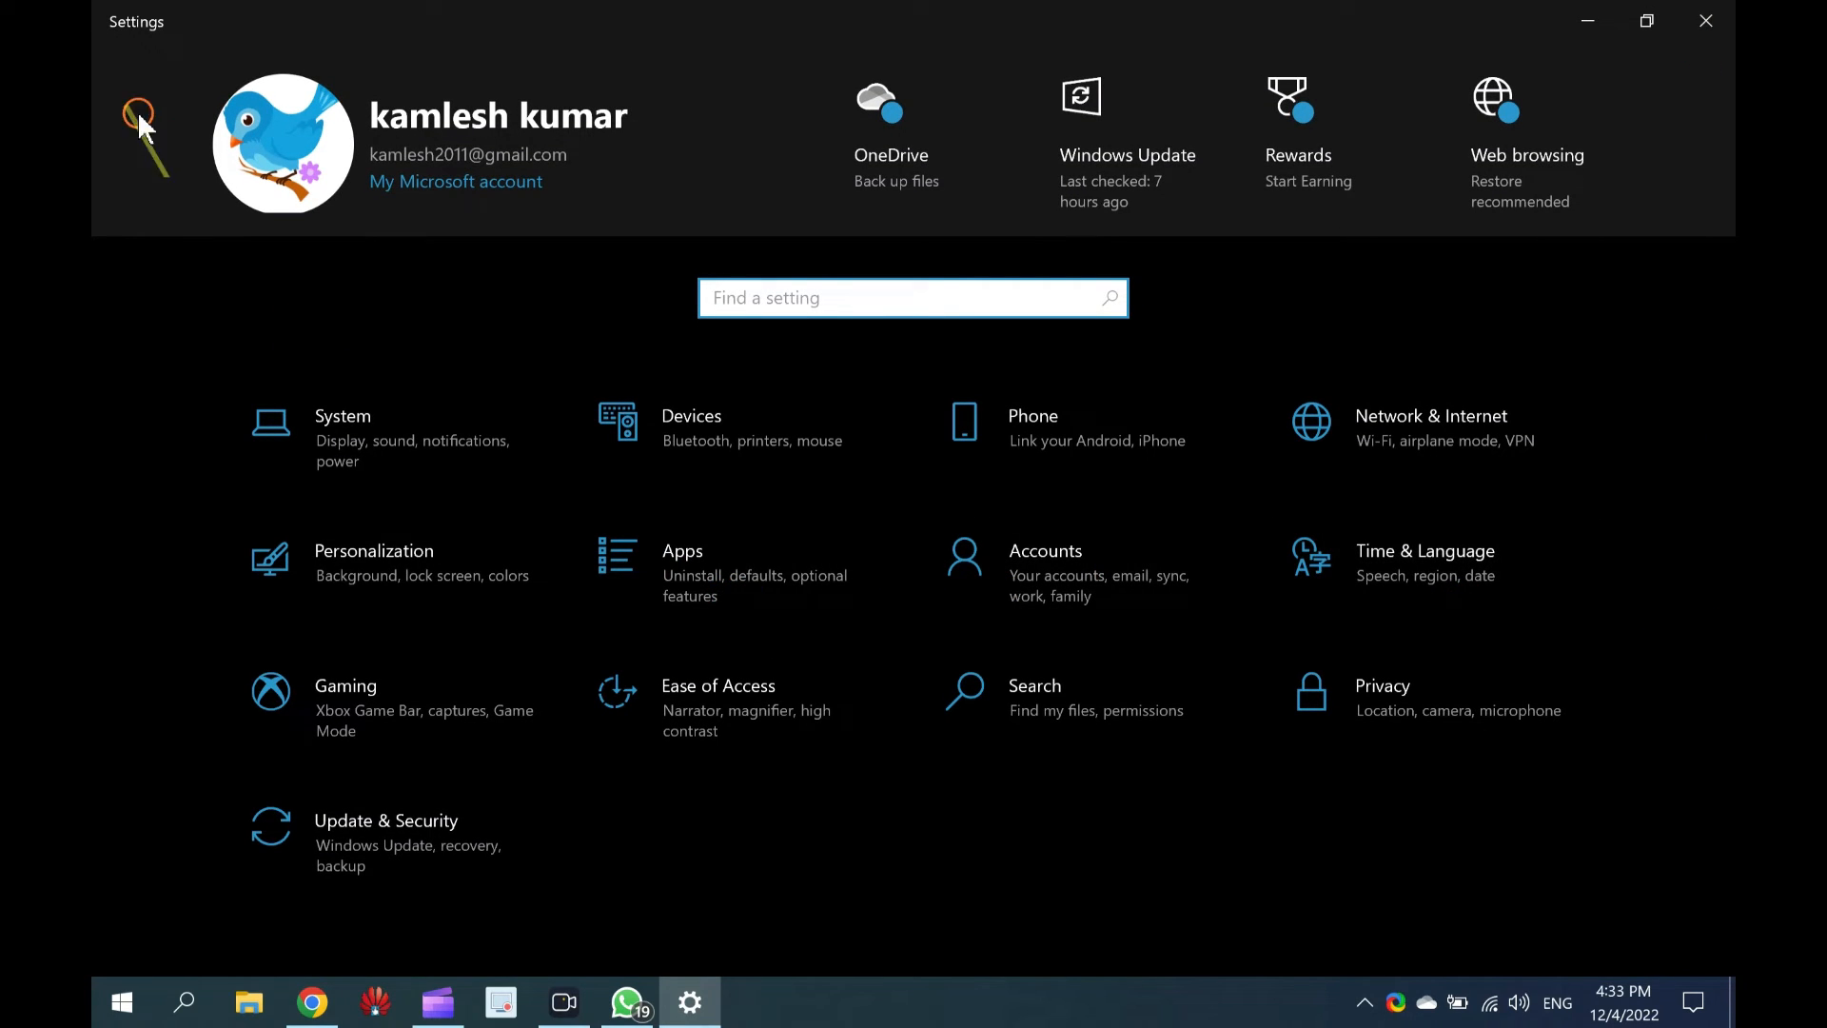
# Go to Apps > Startup in Settings to see which apps launch at login.
pyautogui.click(682, 550)
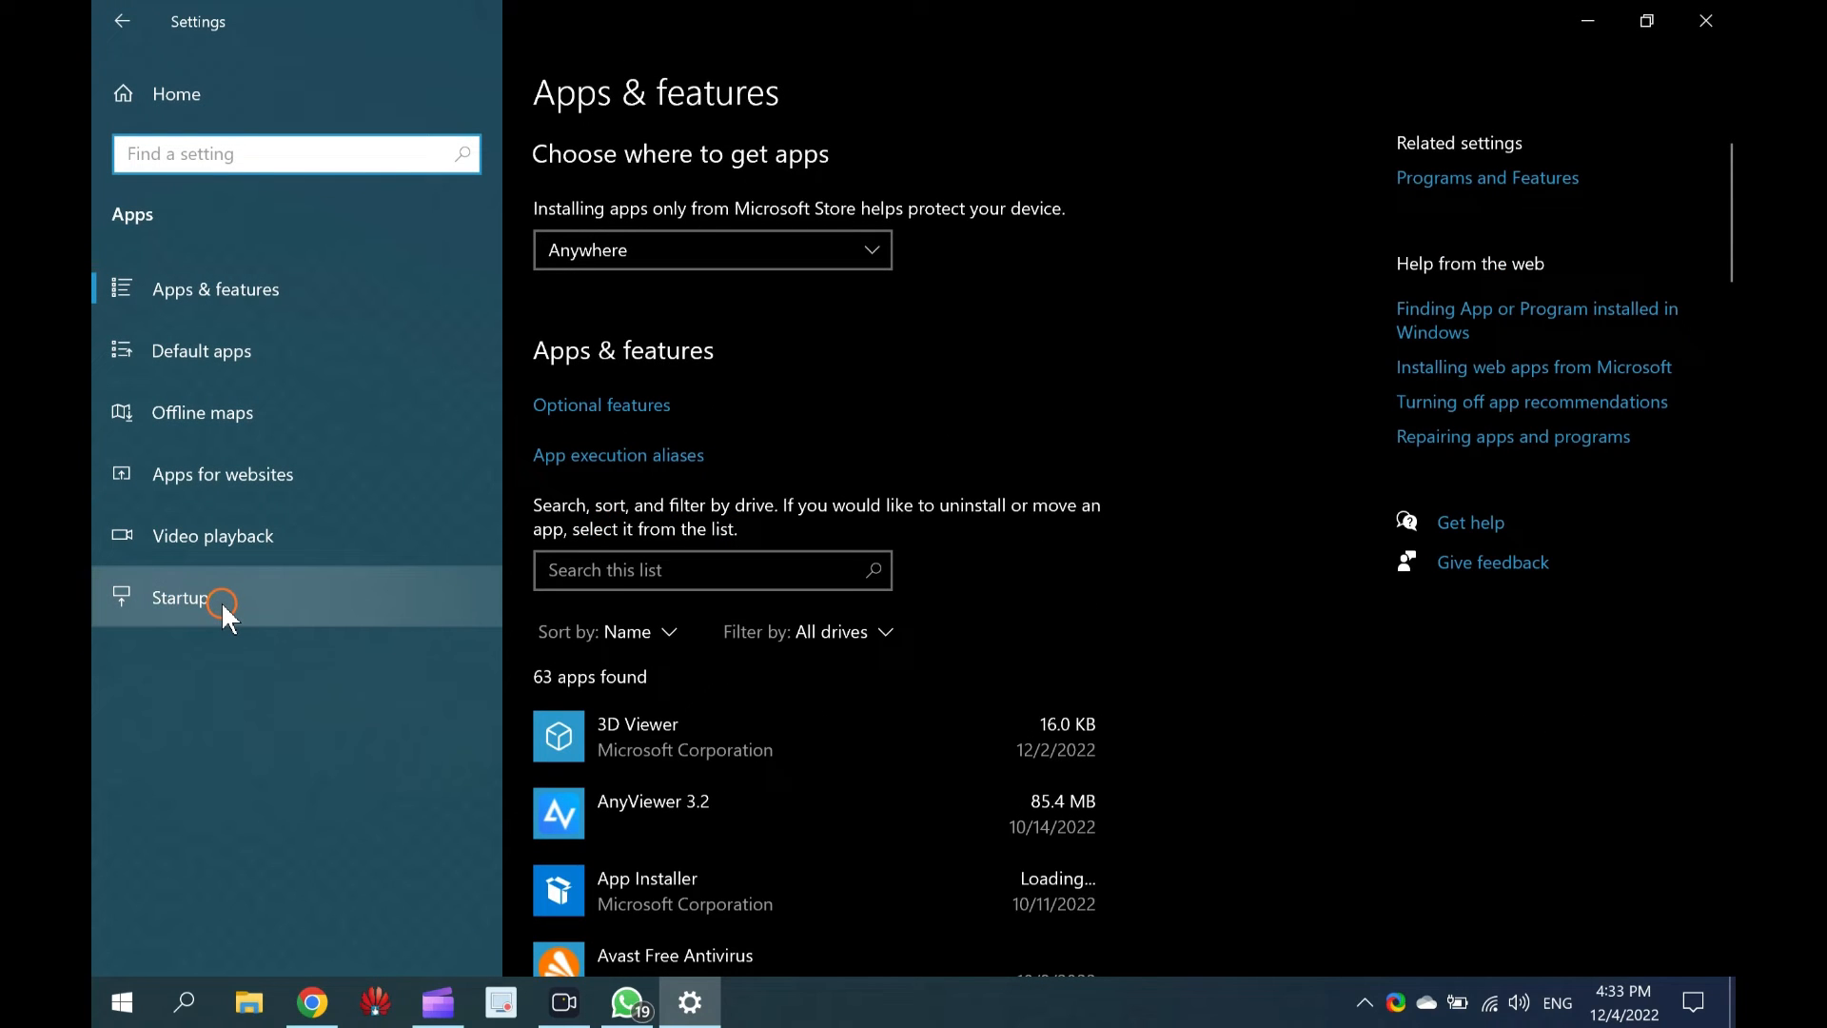
pyautogui.click(180, 597)
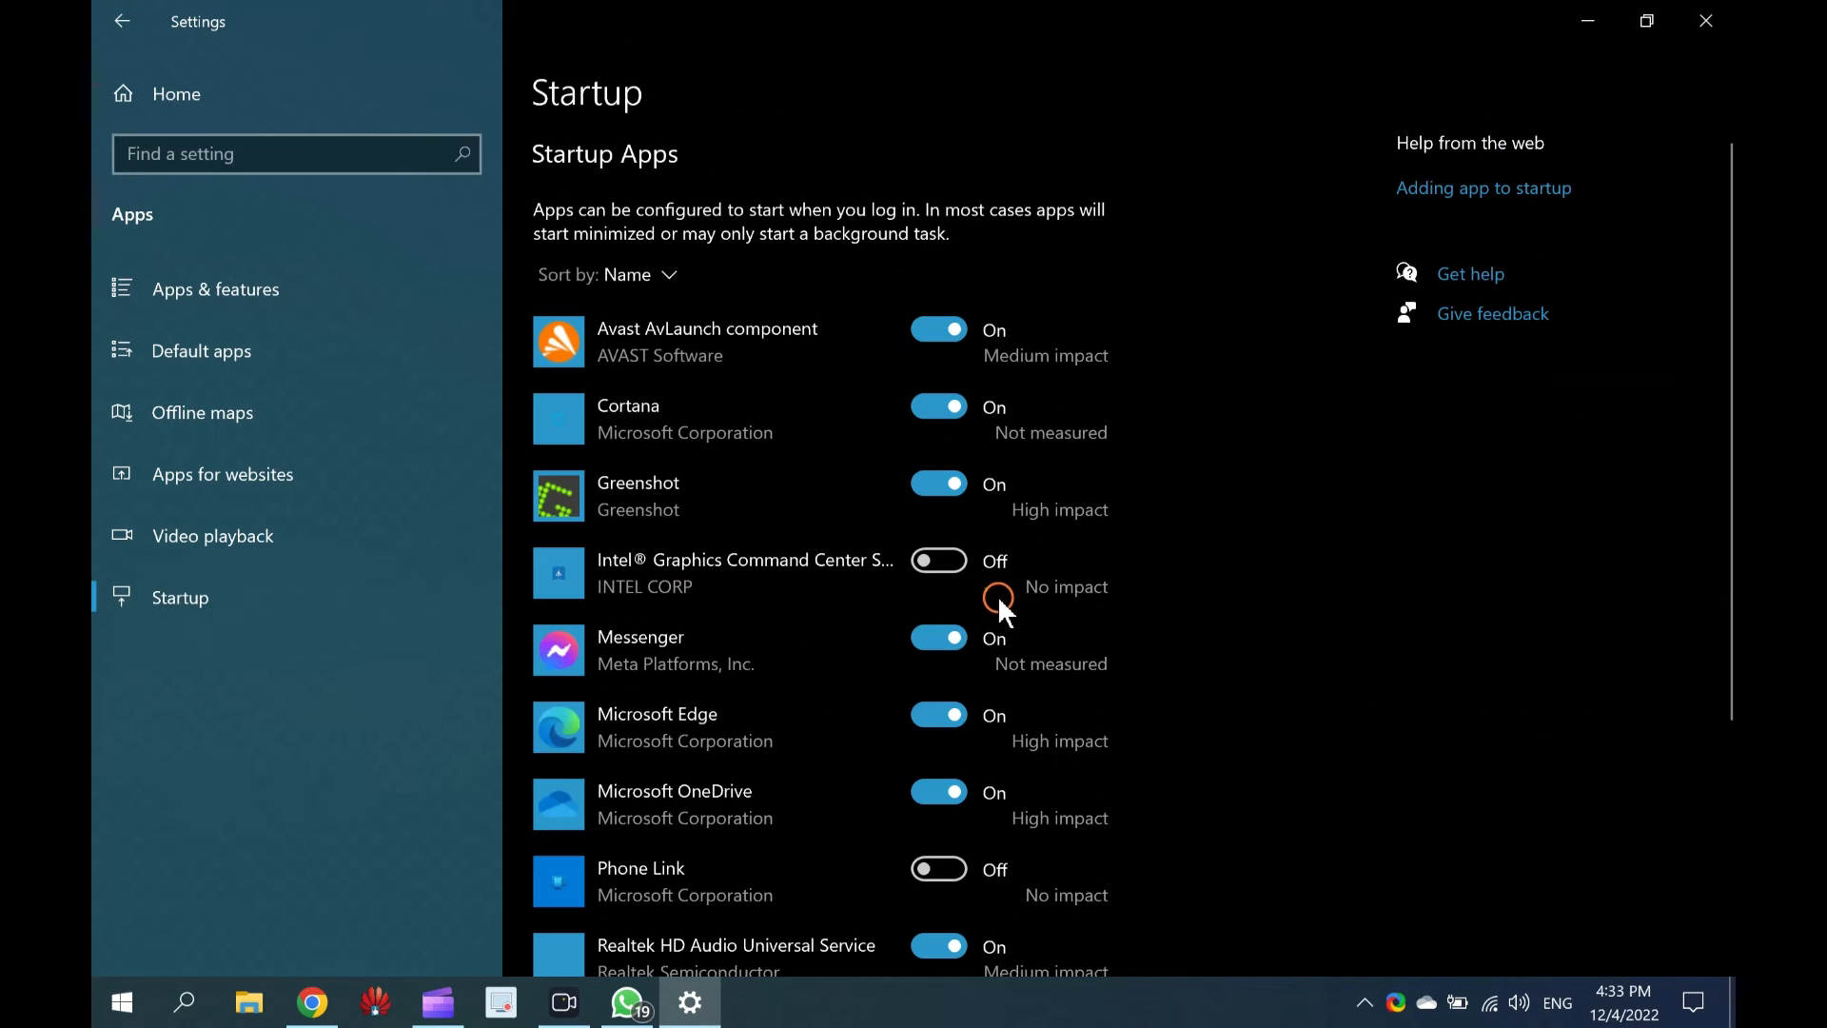
pyautogui.moveTo(563, 650)
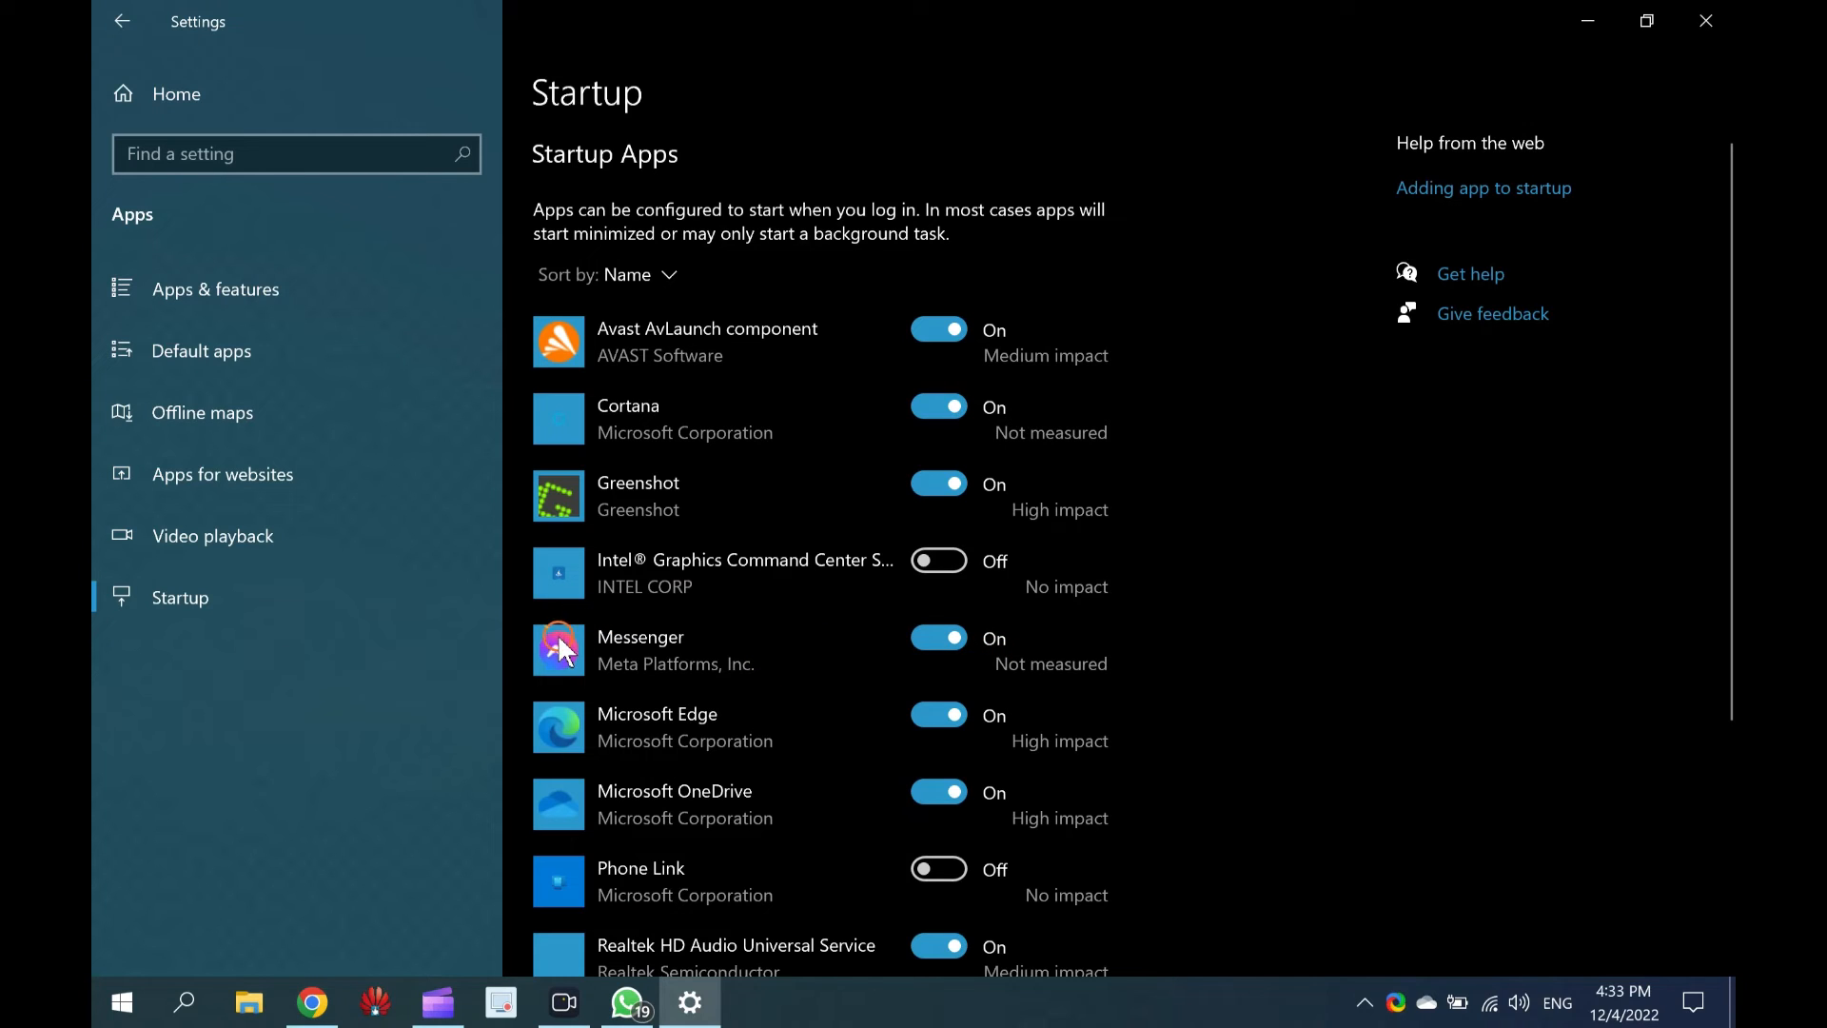
# Switch Messenger's startup toggle Off, then bring up the Start menu app list.
pyautogui.click(938, 637)
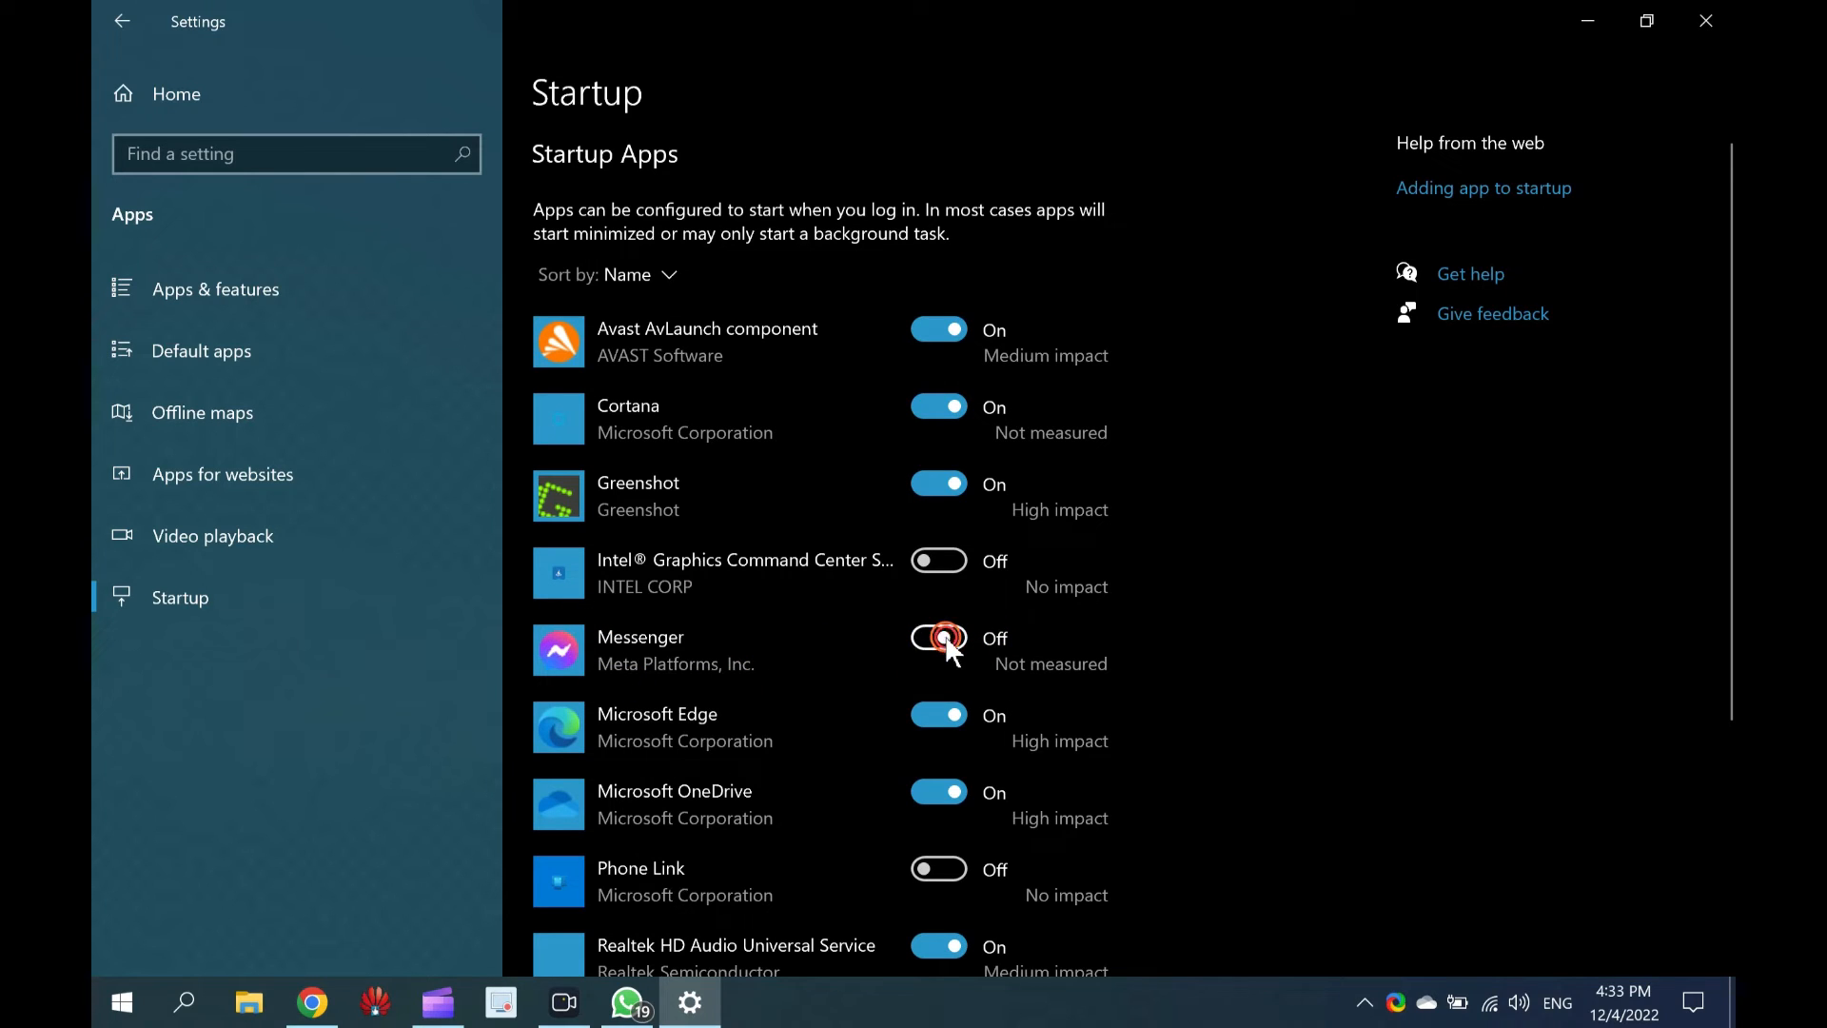
pyautogui.click(940, 638)
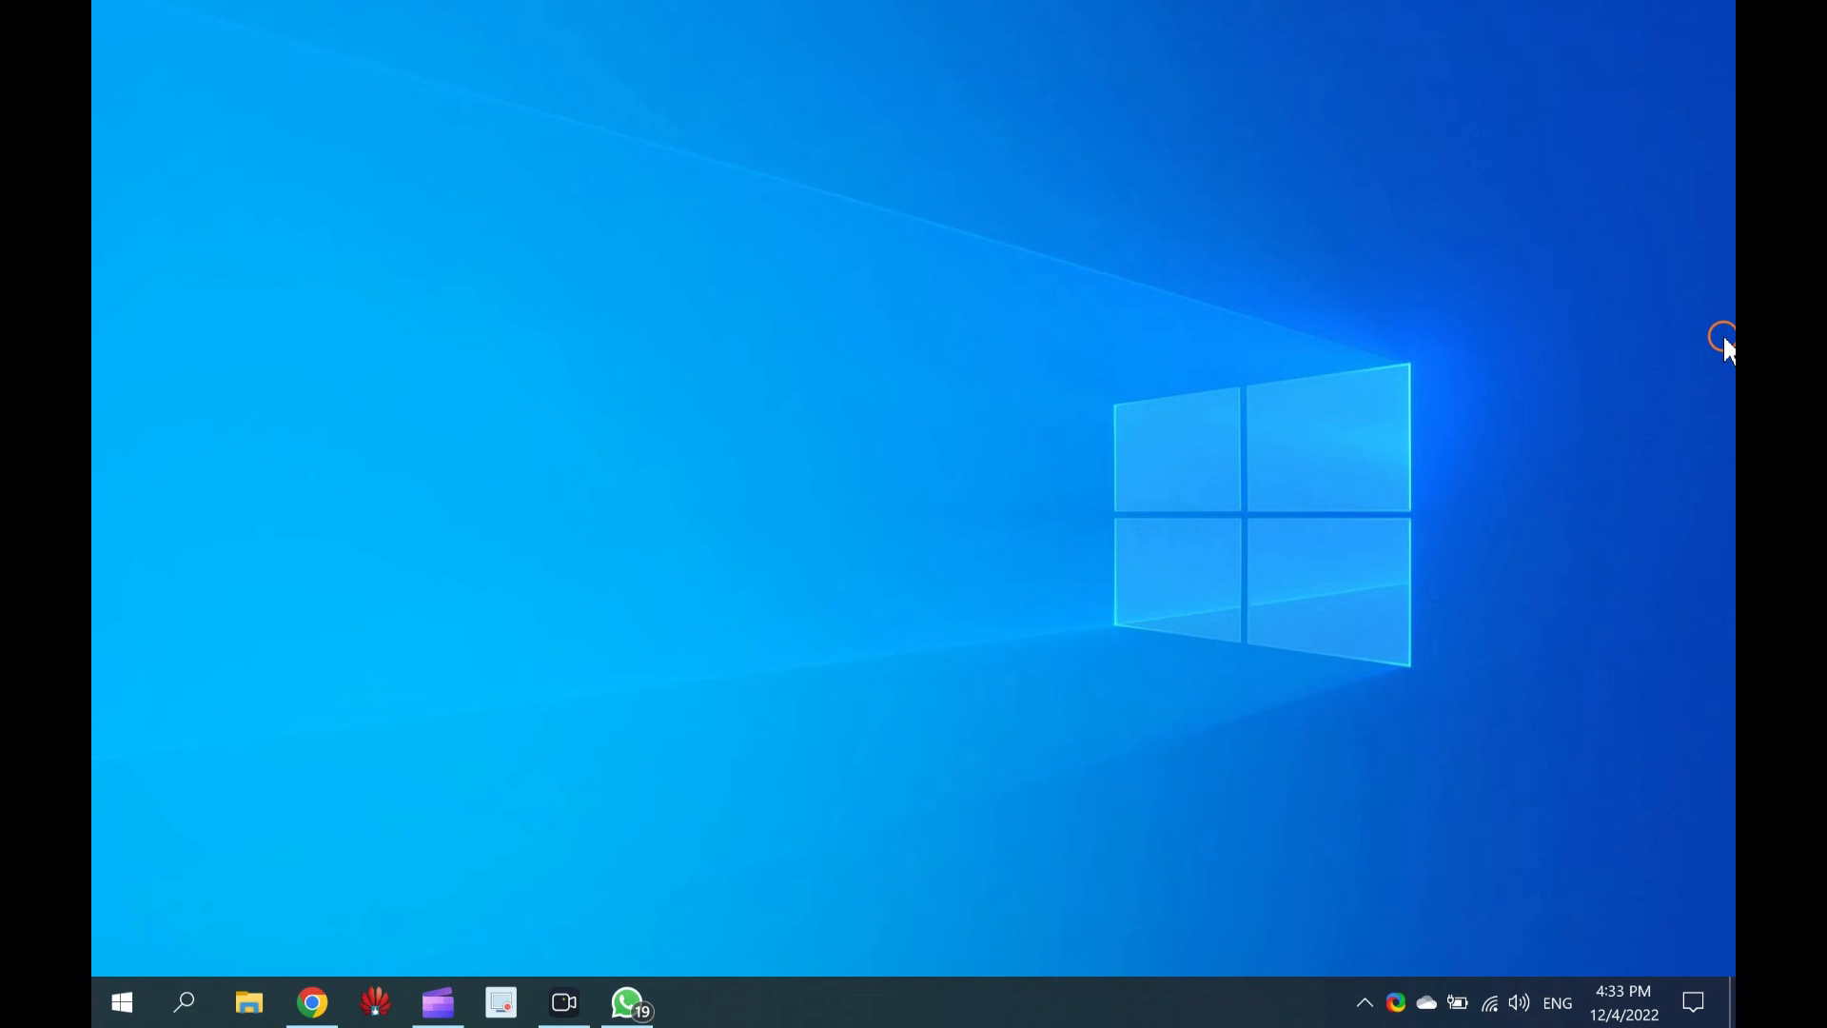
pyautogui.click(121, 1002)
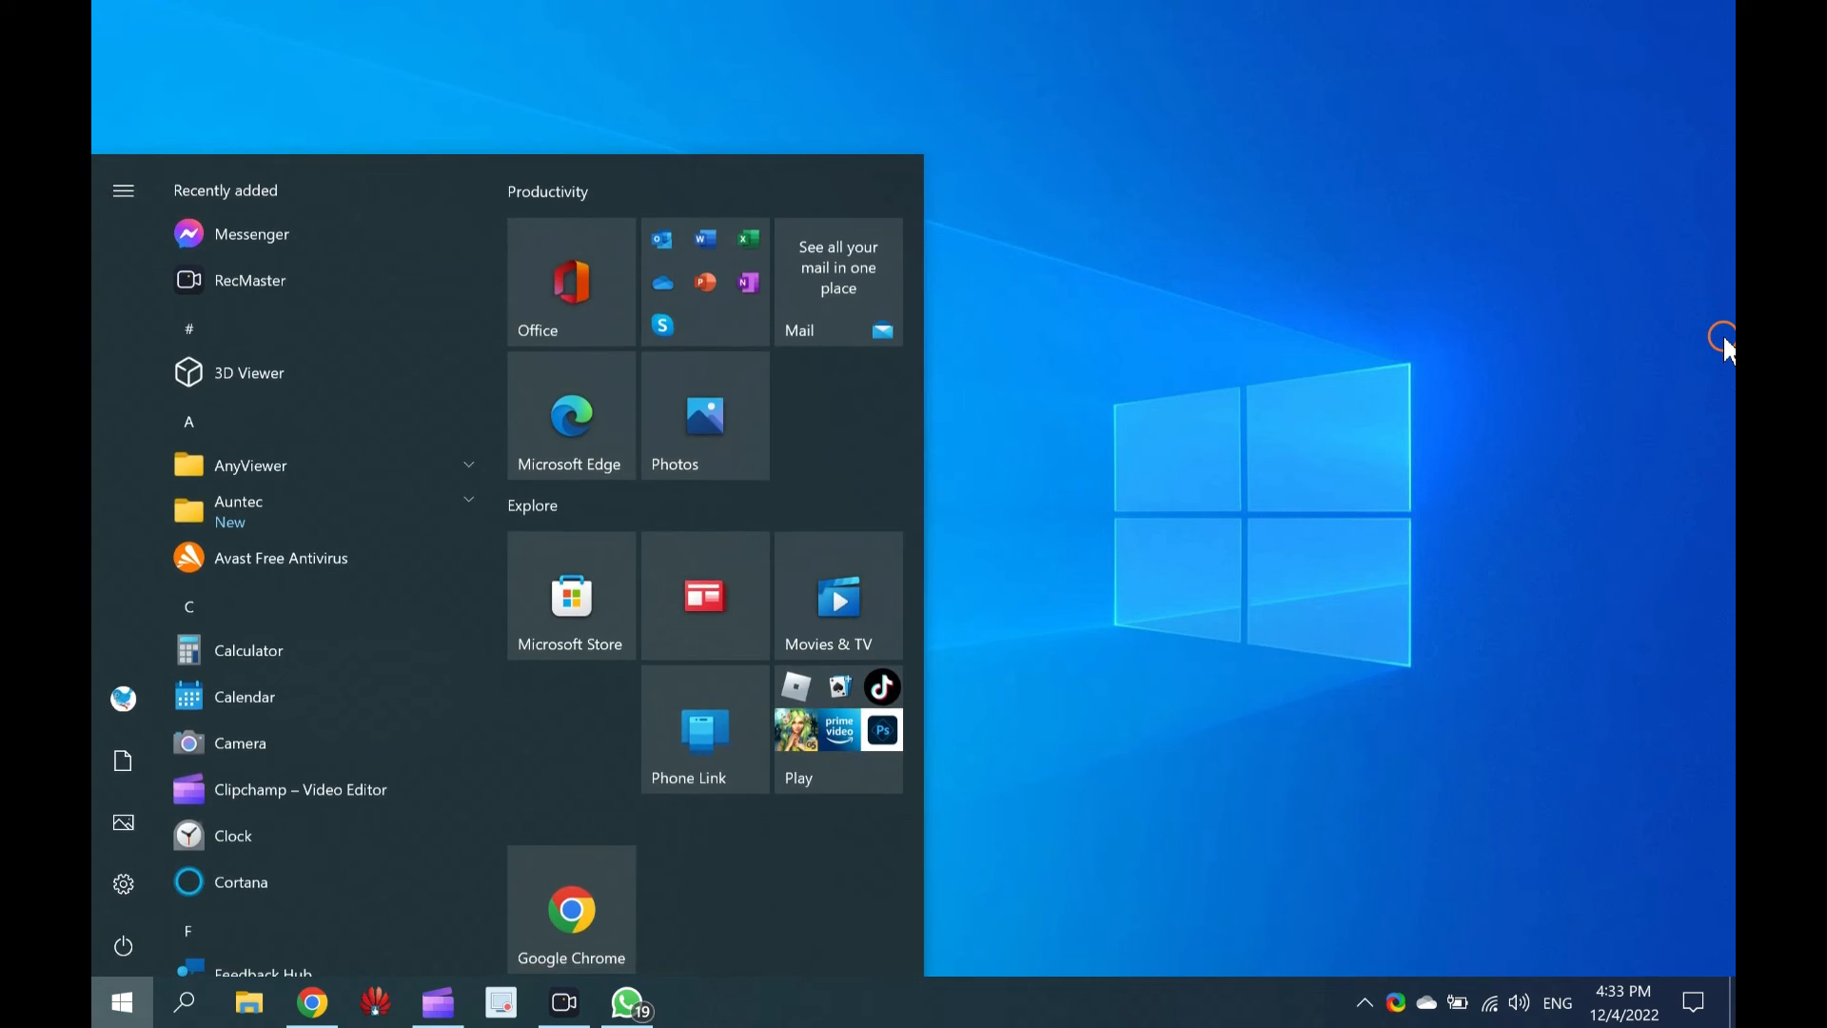